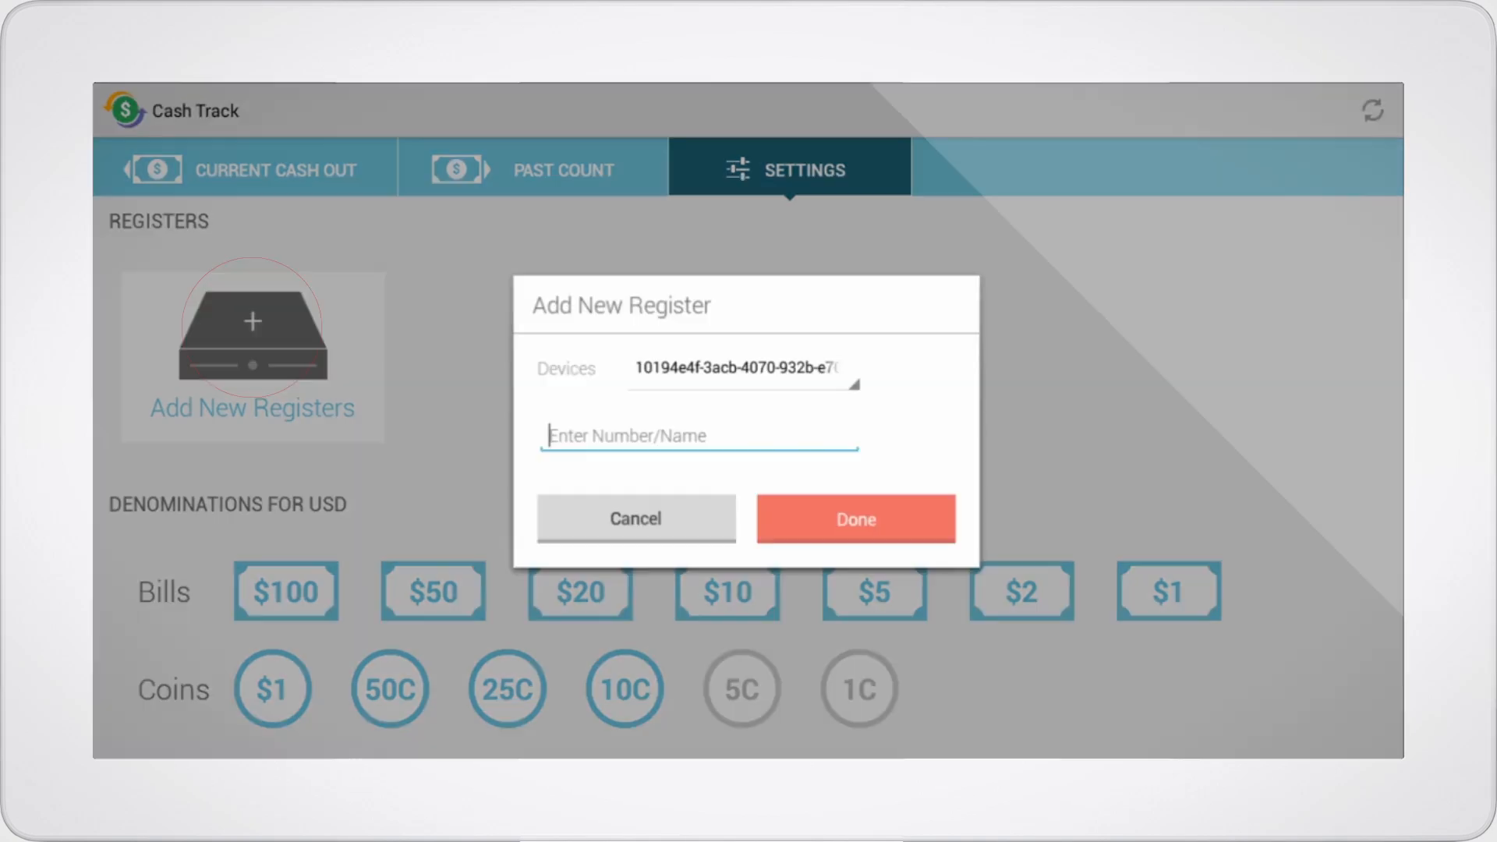
# - Create a Bar register on the chosen device and save a $150.00 cash out to it
pyautogui.click(743, 370)
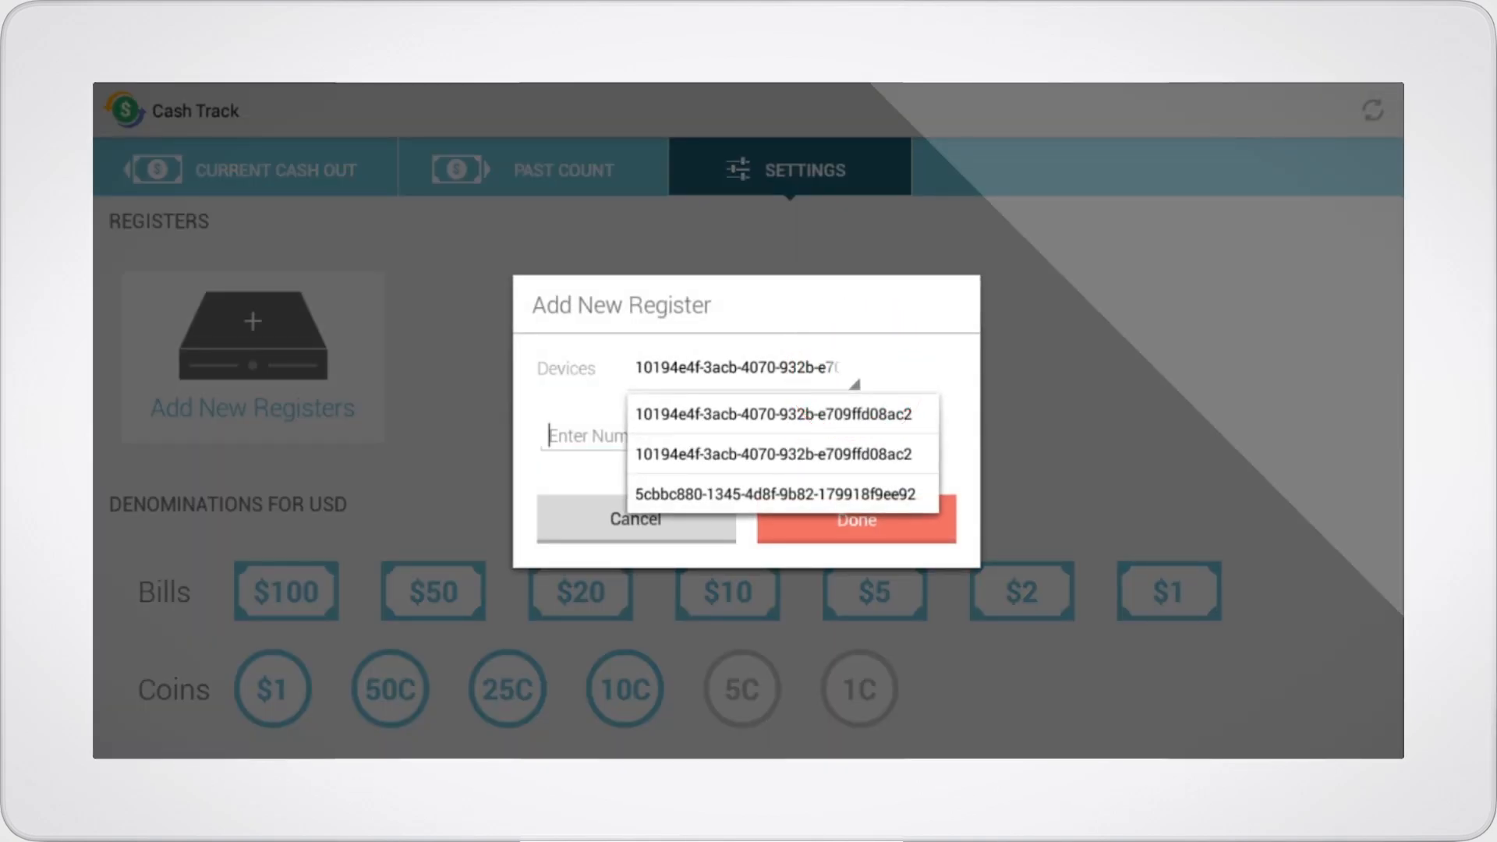
pyautogui.click(776, 369)
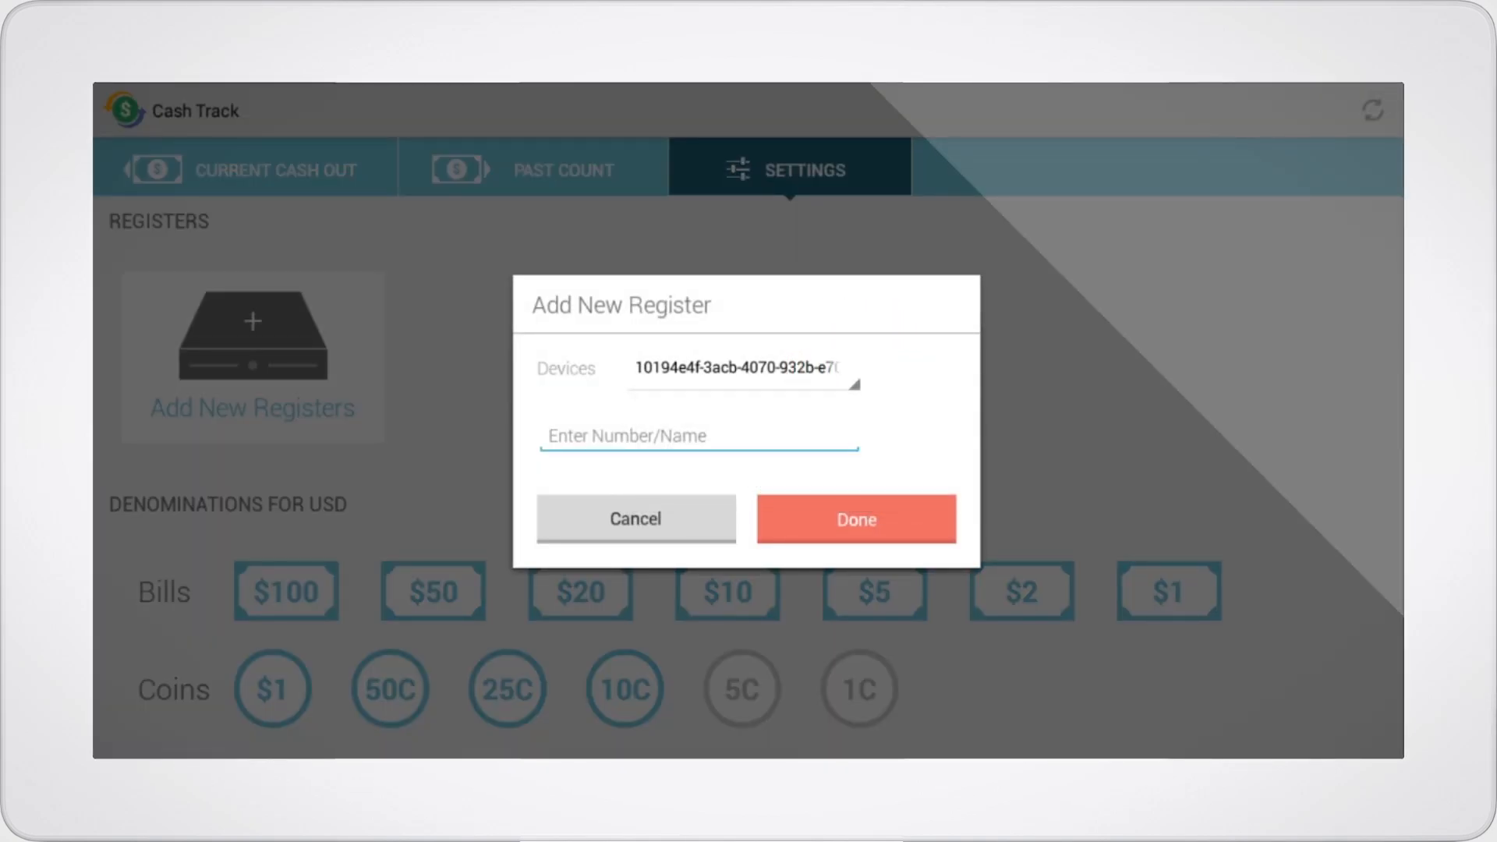
pyautogui.write('Bar')
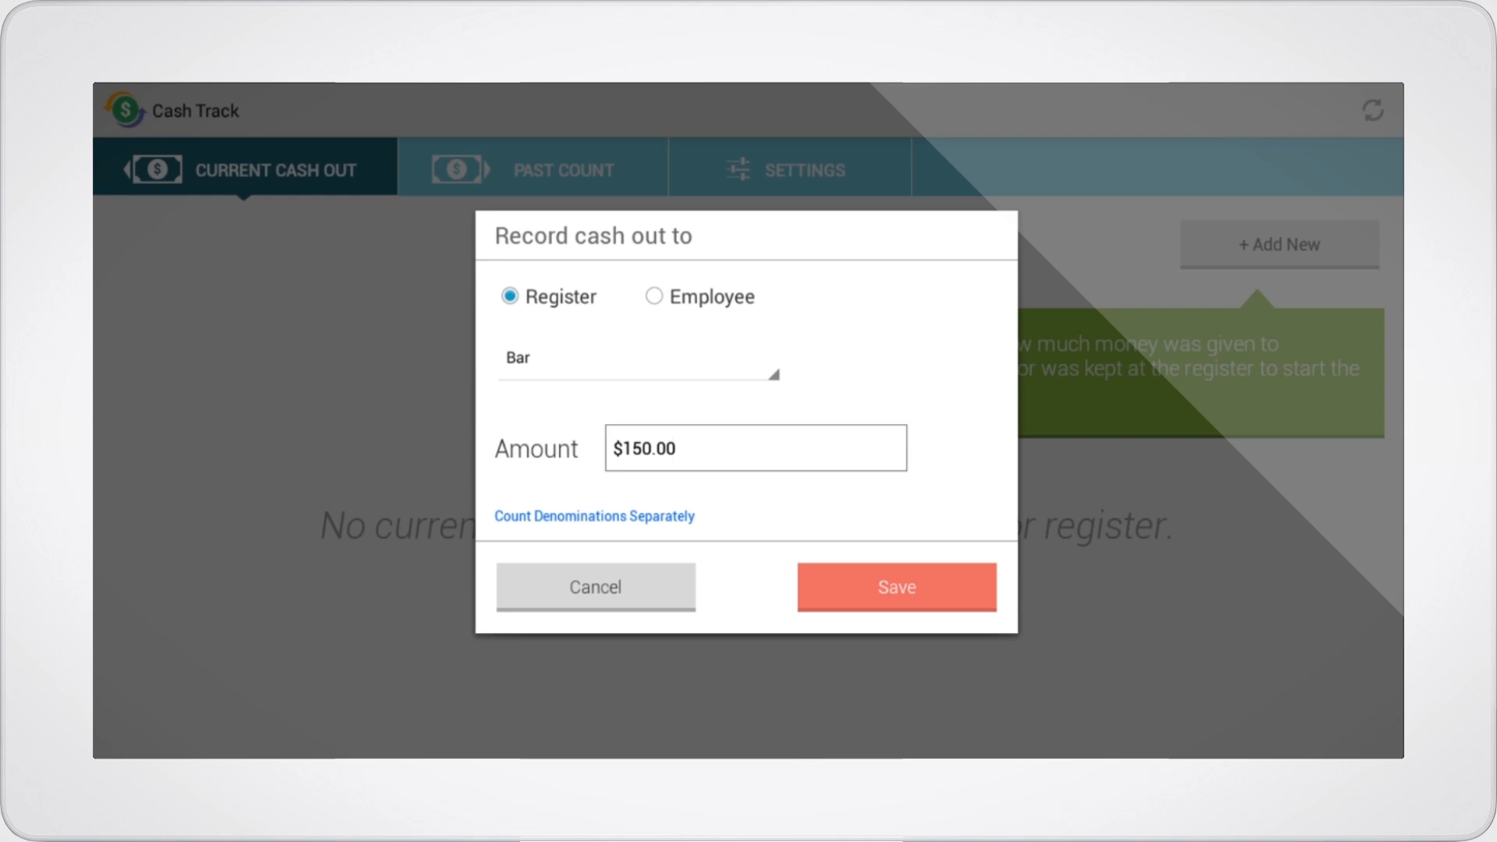
pyautogui.click(894, 587)
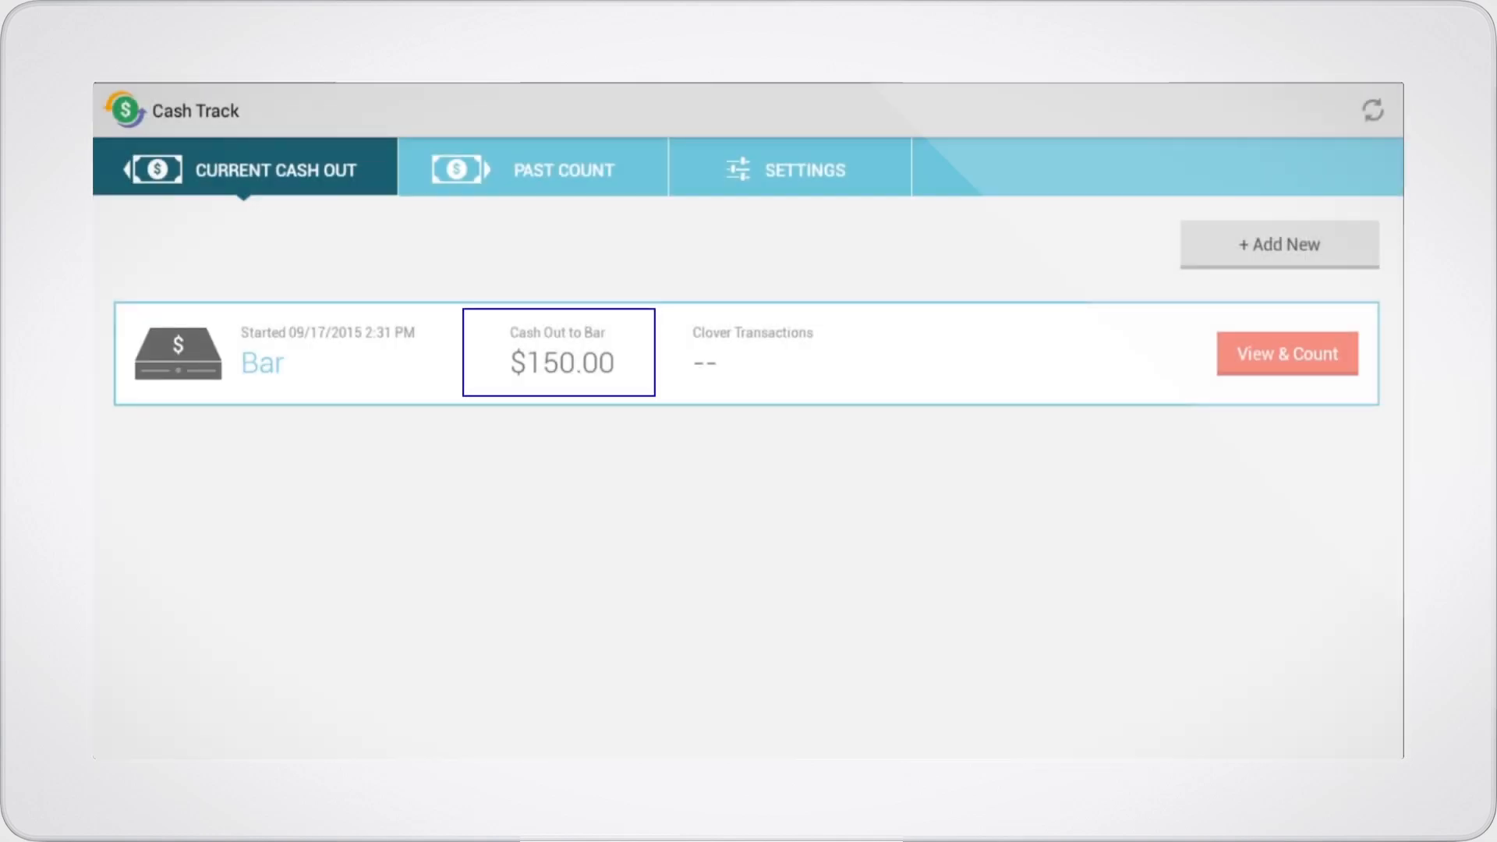
pyautogui.click(1285, 354)
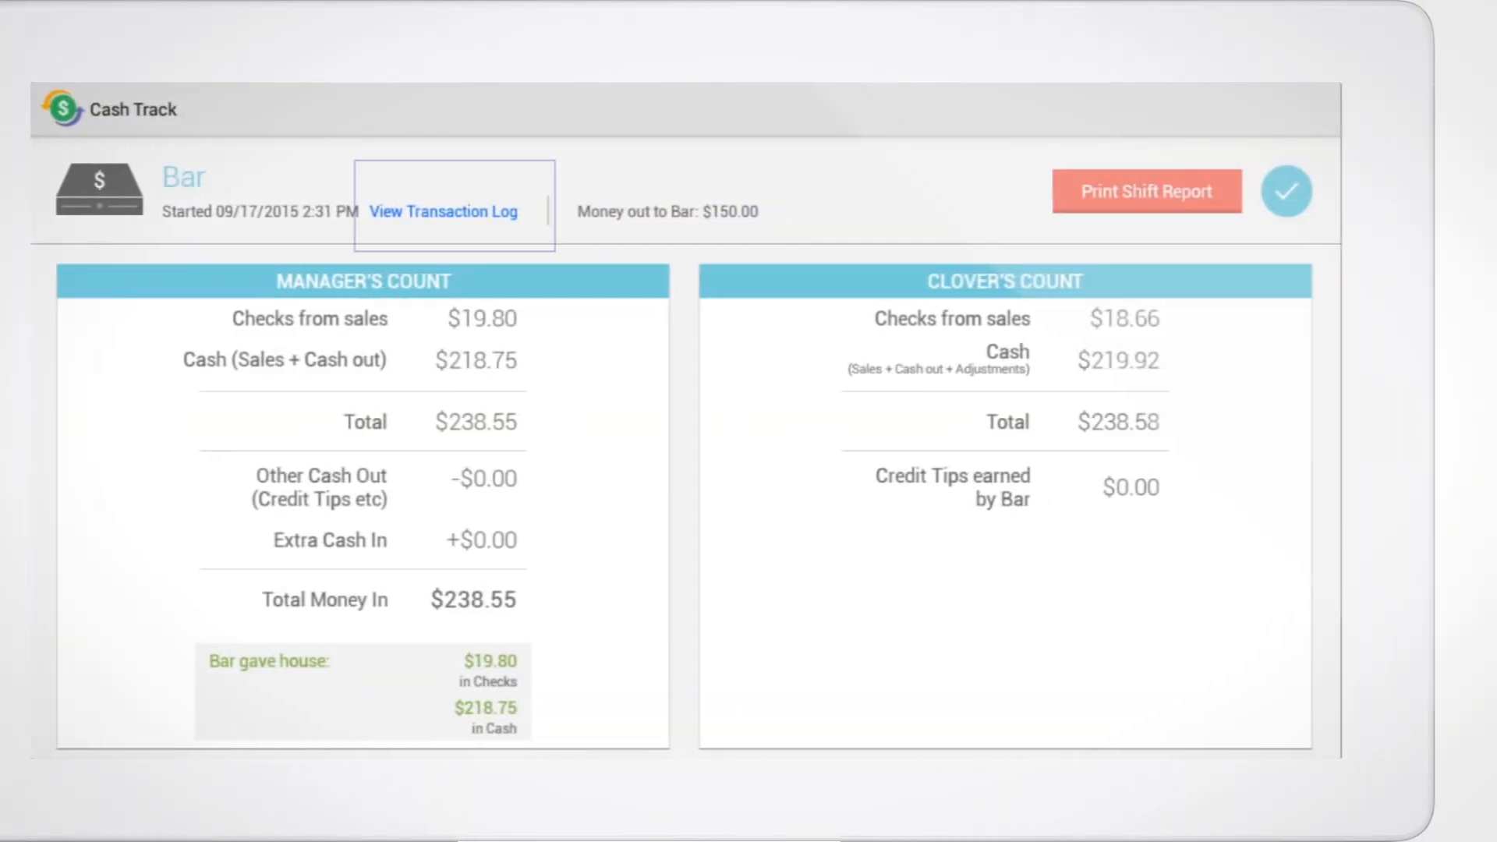
pyautogui.click(442, 211)
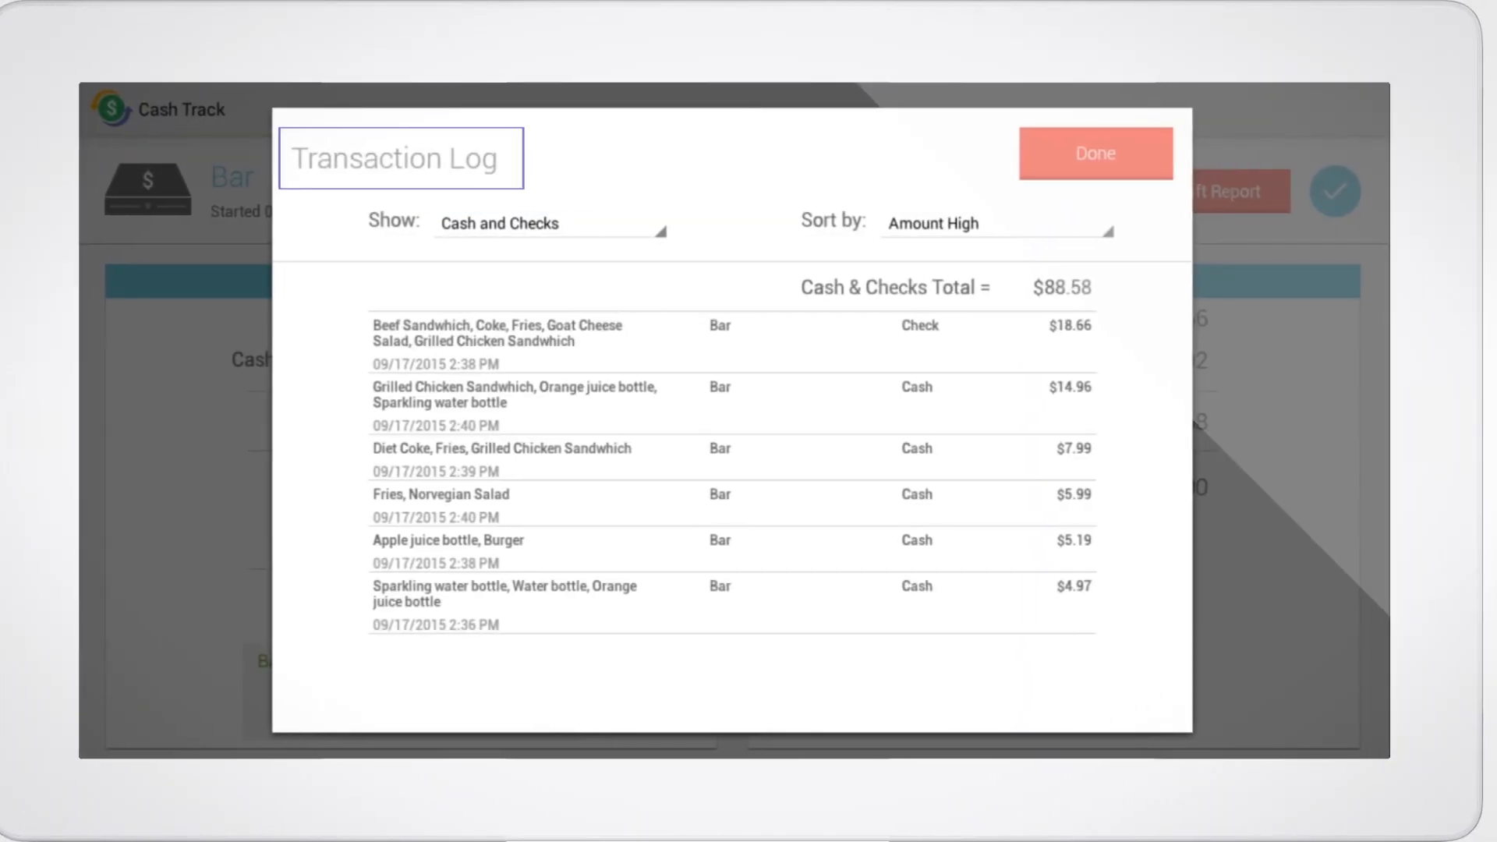
pyautogui.click(549, 223)
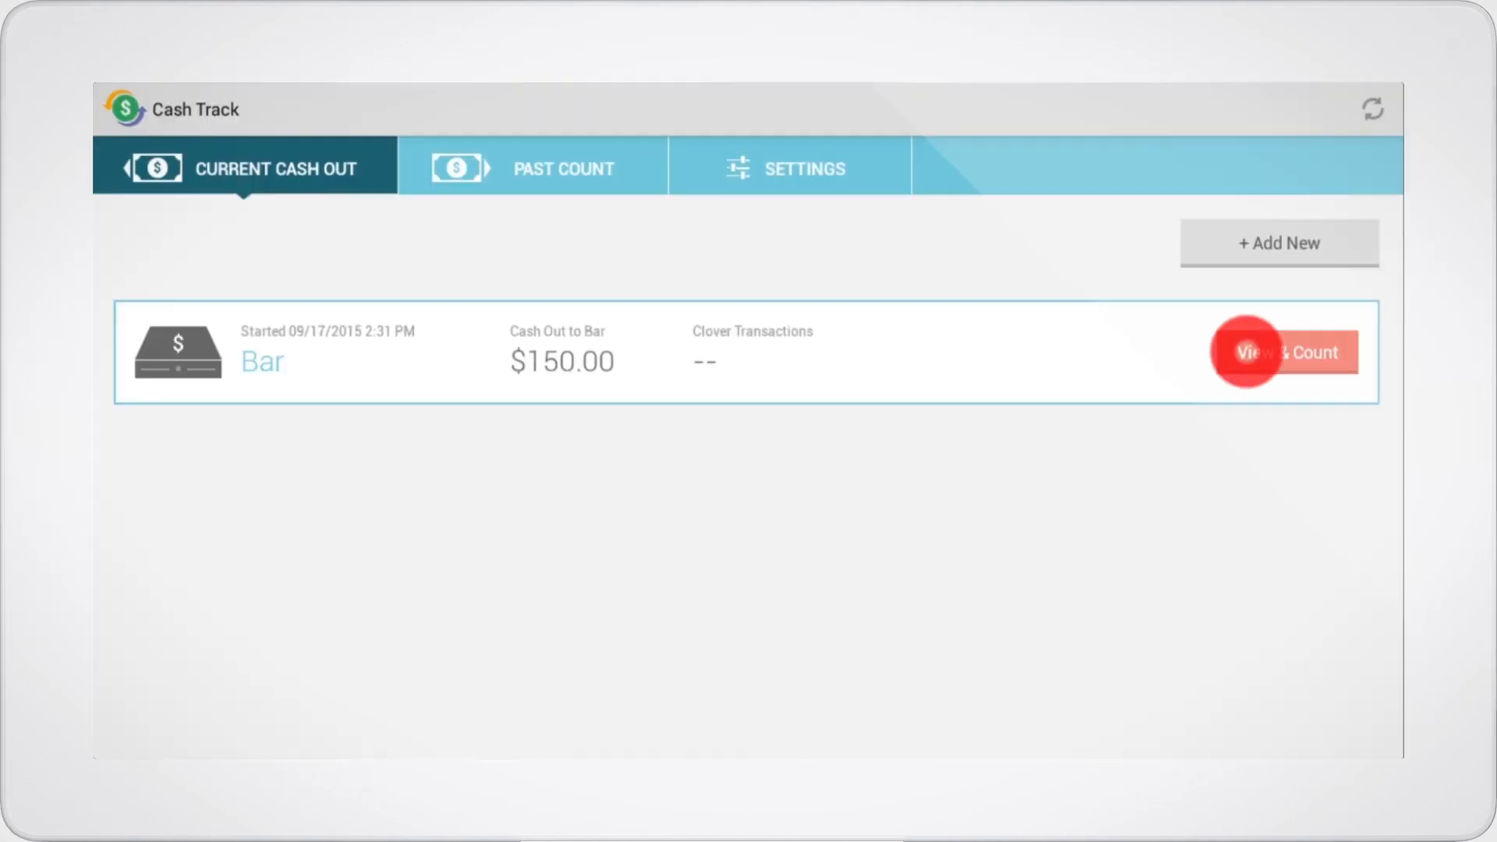
# - Count Bar's checks, bills and coins separately, totaling $238.55 with $19.80 in checks
pyautogui.click(1284, 352)
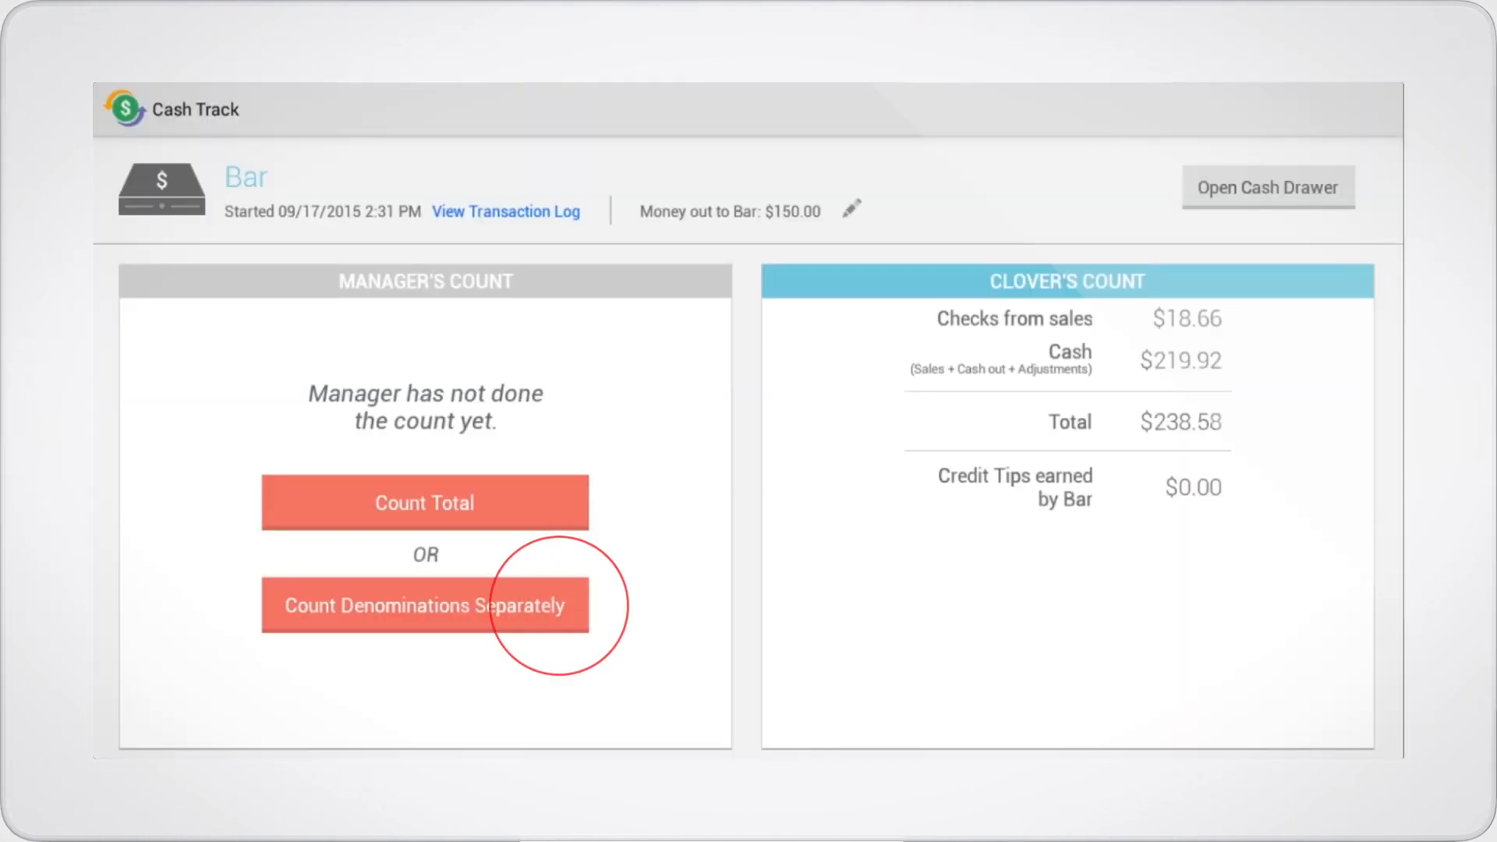
pyautogui.click(425, 605)
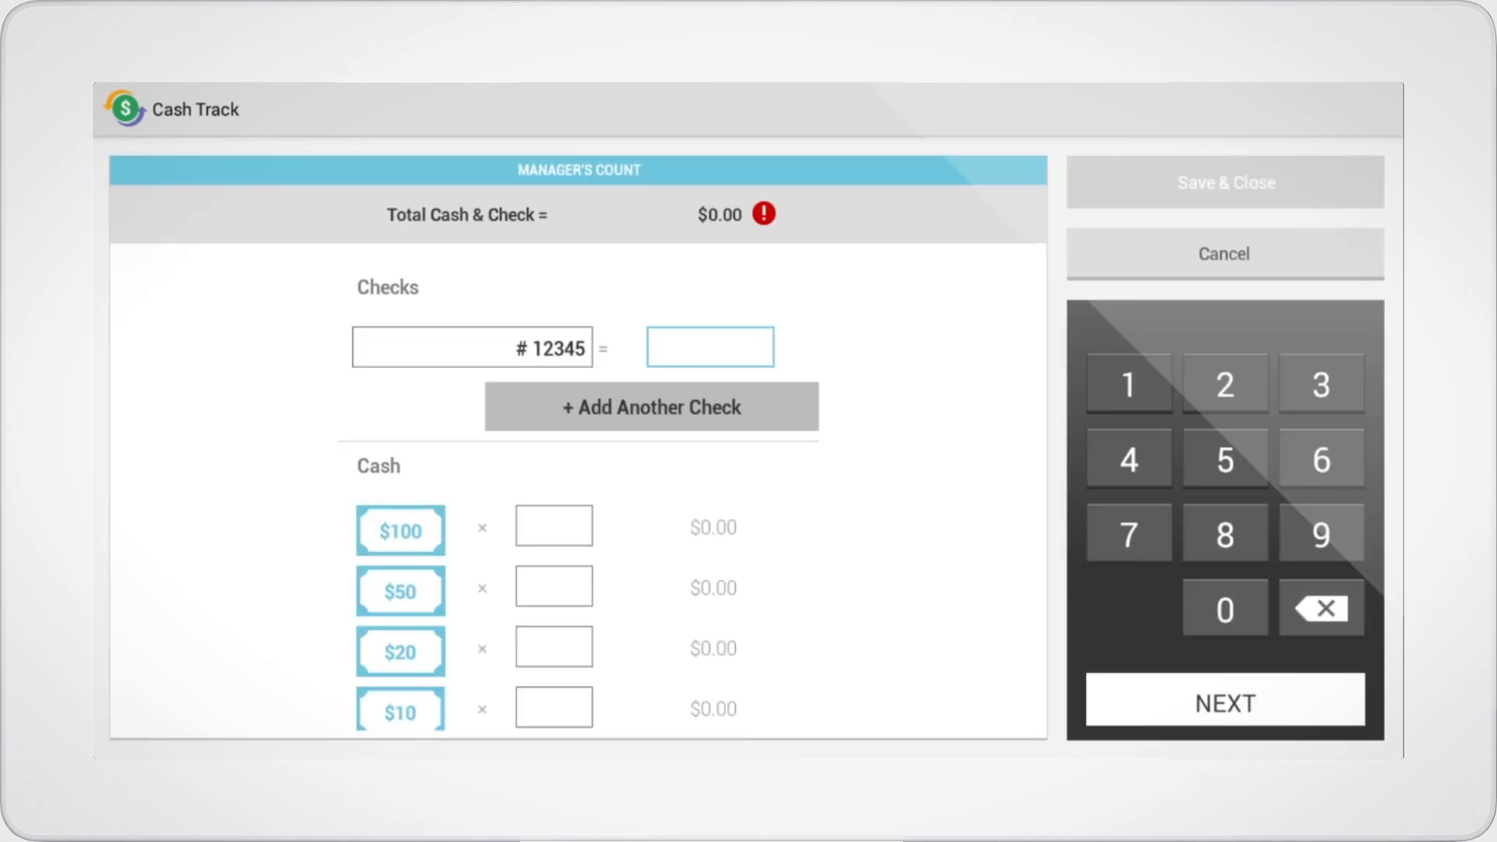
pyautogui.write('3')
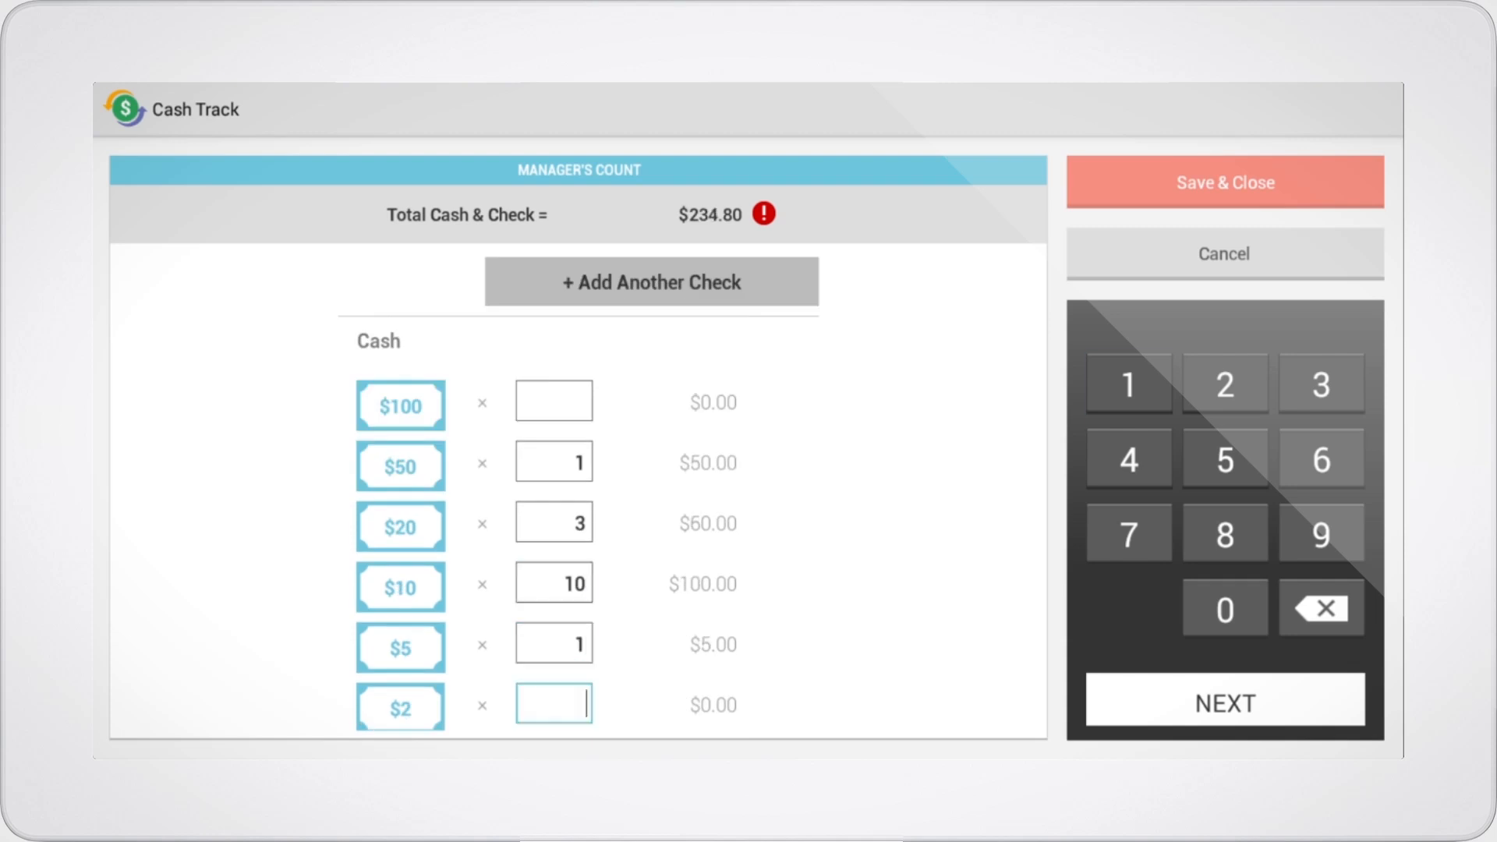
pyautogui.write('1')
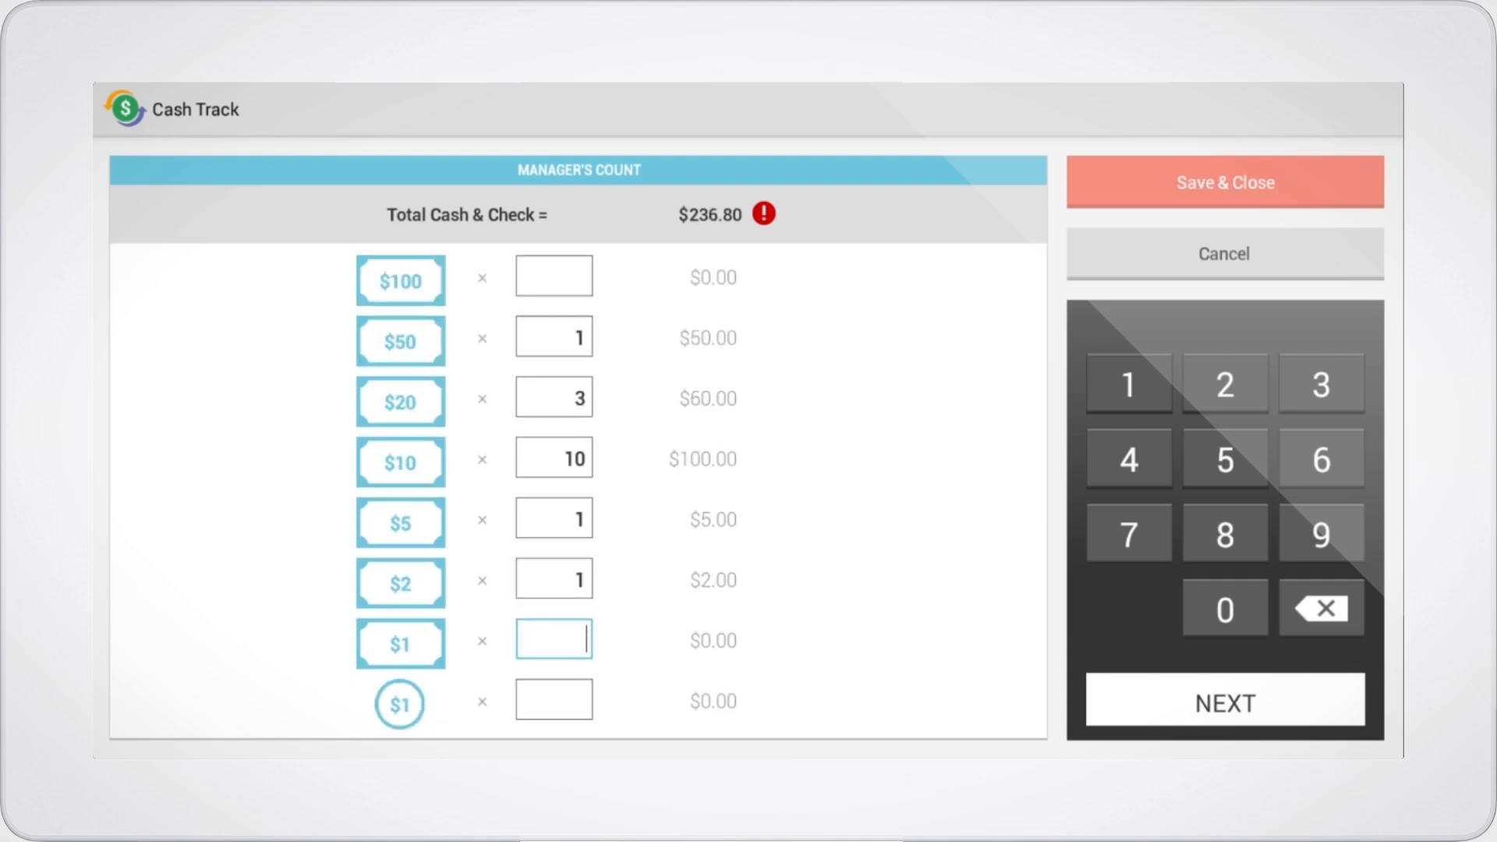
pyautogui.scroll(-3)
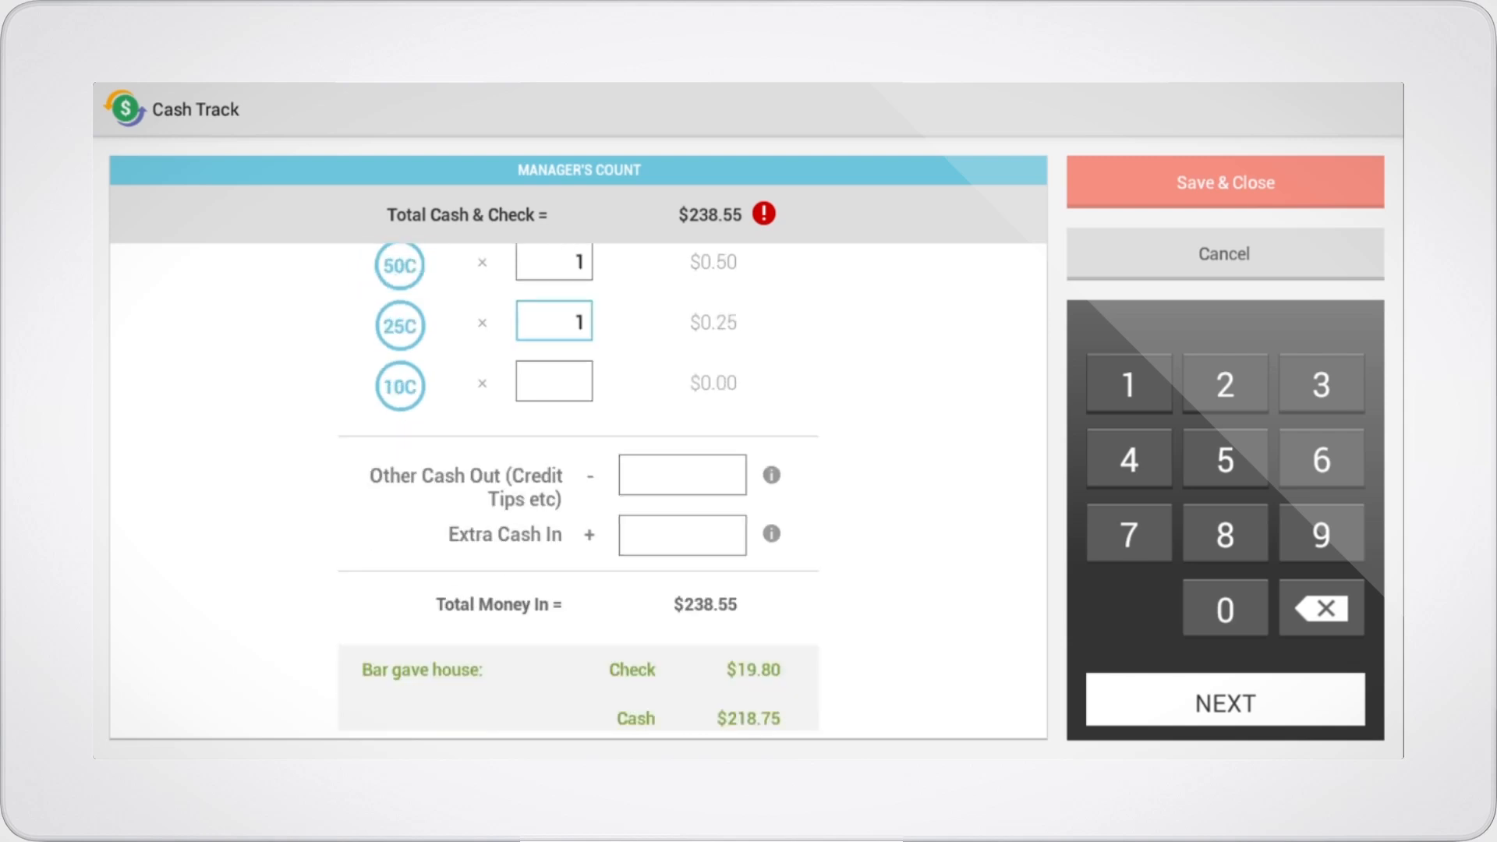
# - Save and close the $238.55 count, confirming despite the $0.03 difference
pyautogui.click(1225, 182)
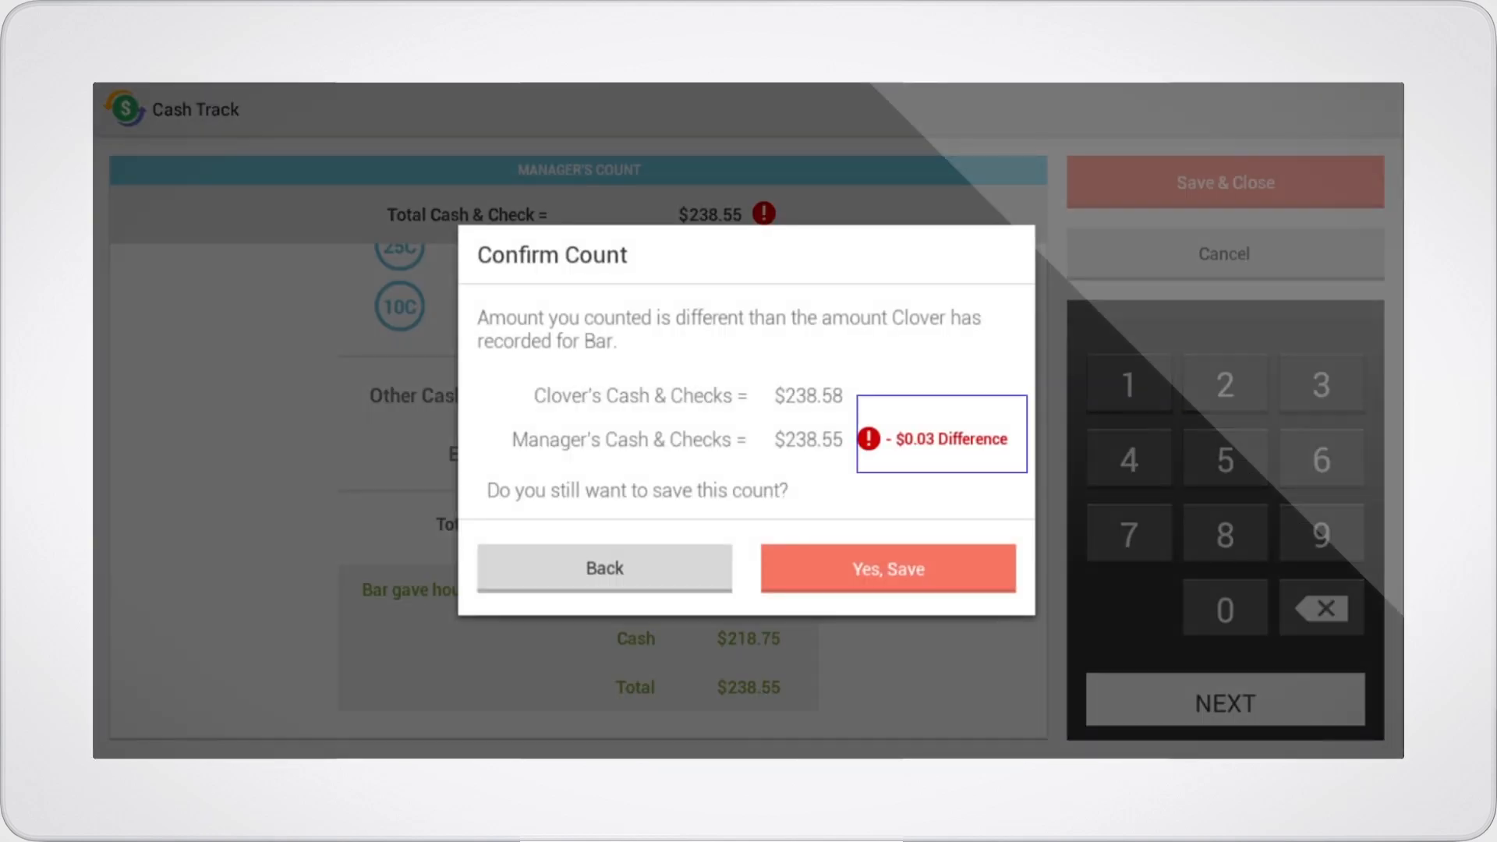
pyautogui.click(885, 569)
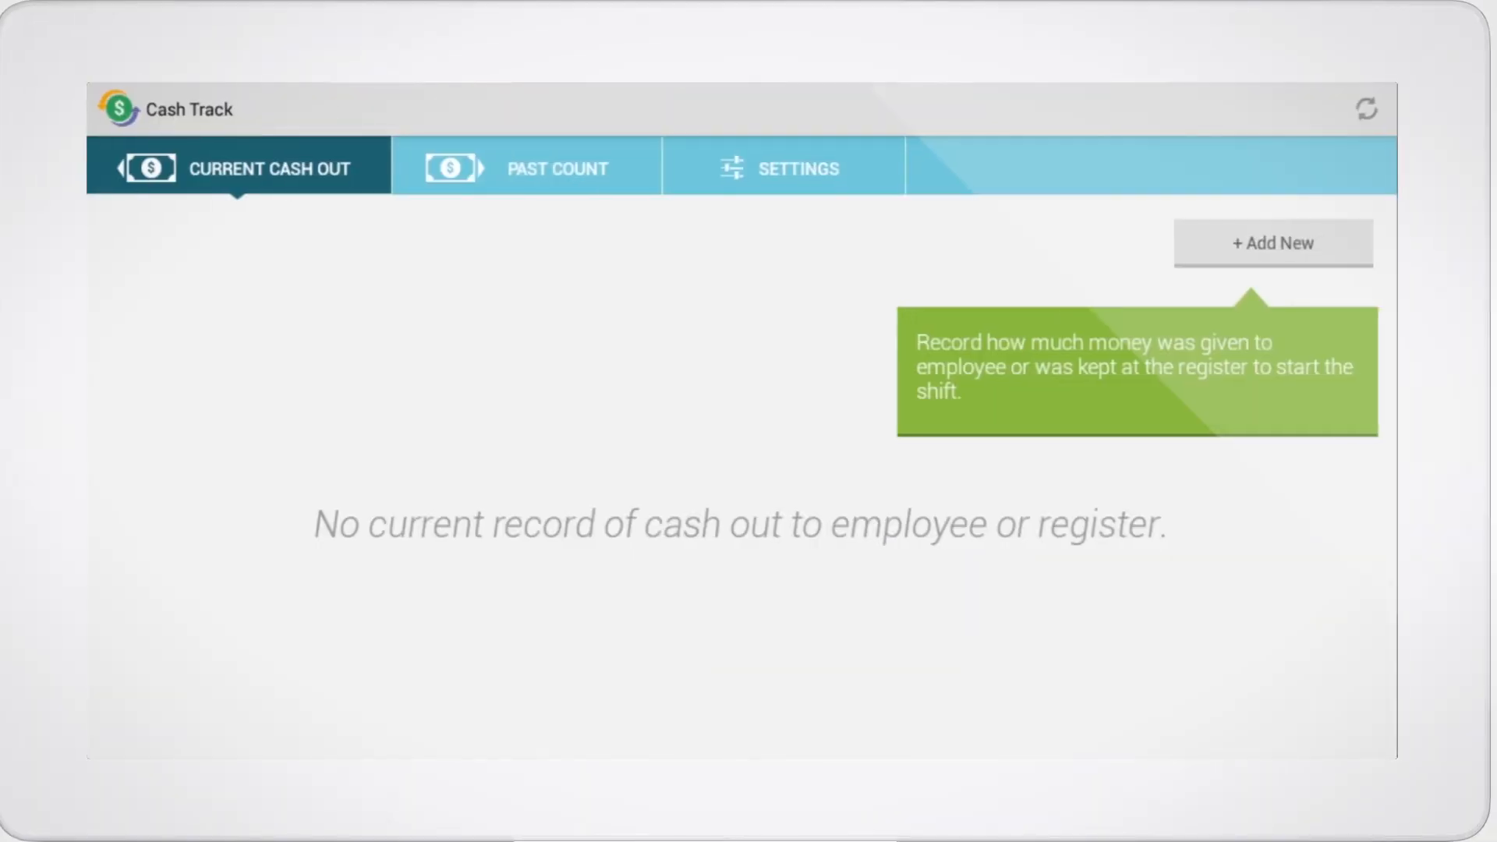
# - Open the Cash Track listing with its Stock App Users and Basic tiers
pyautogui.click(556, 169)
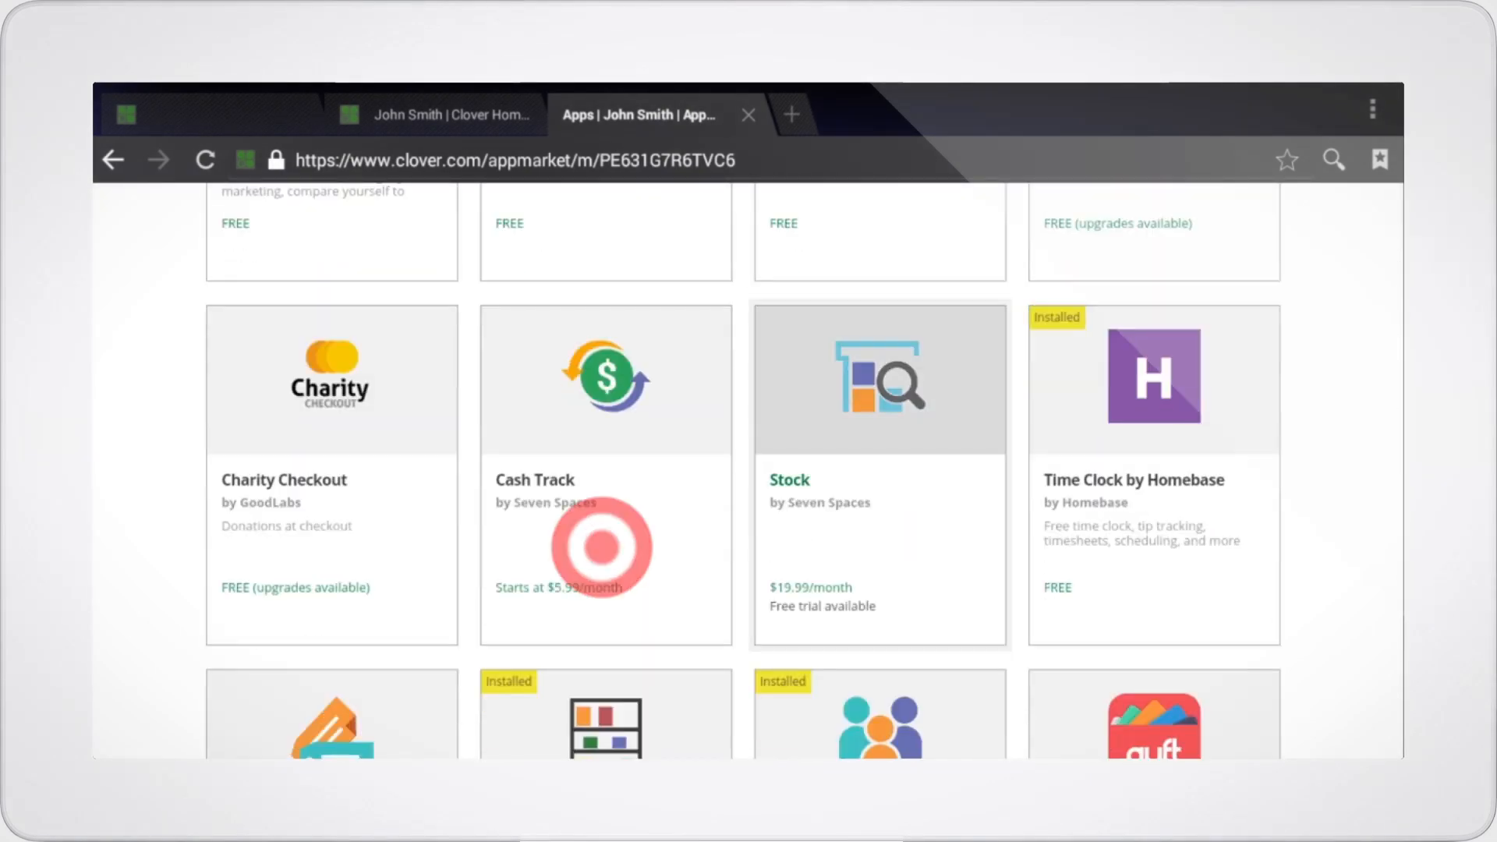
pyautogui.click(605, 380)
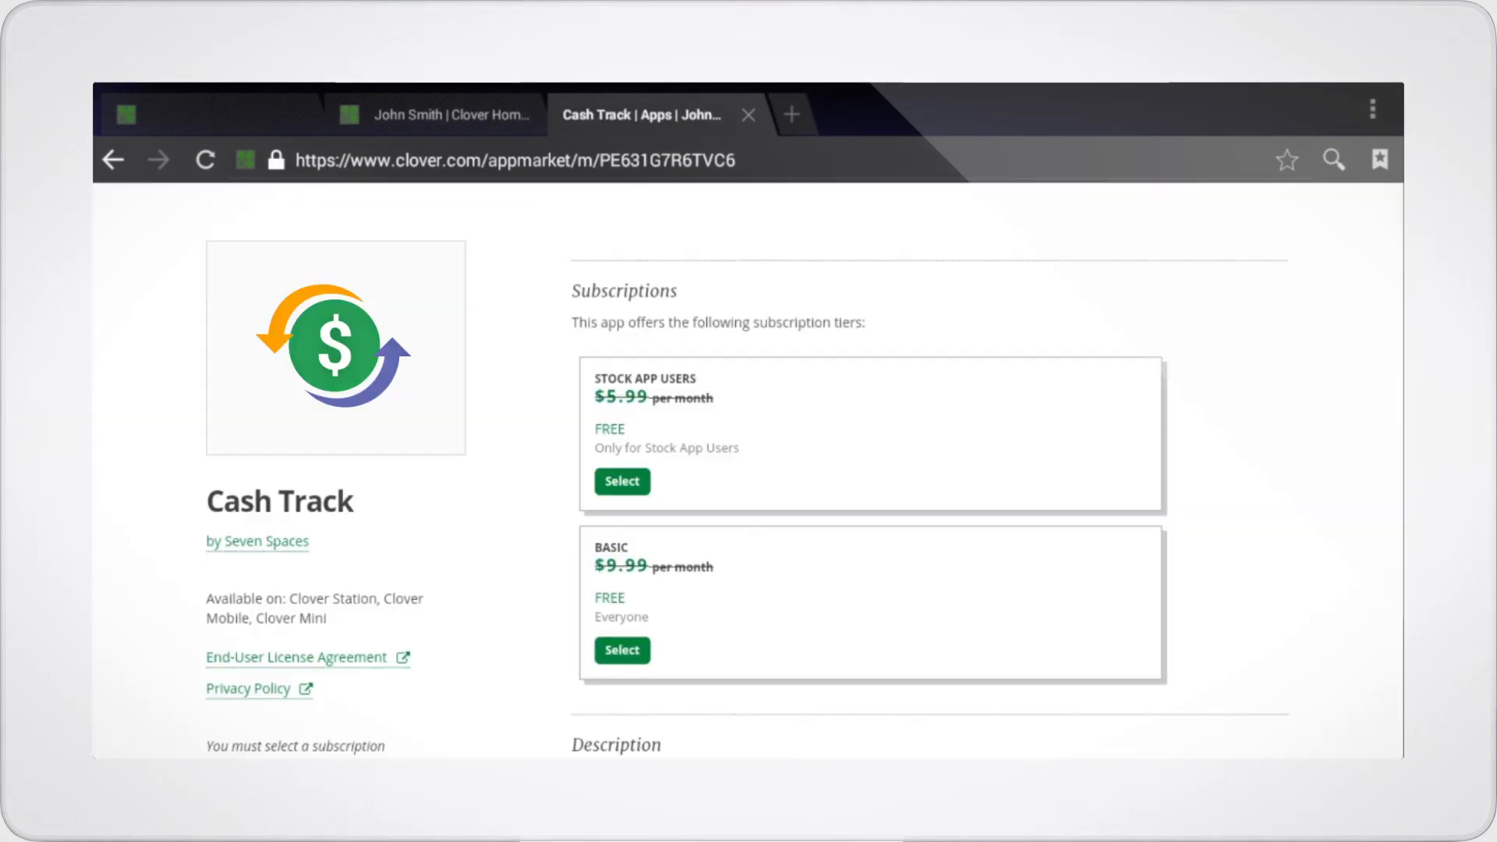